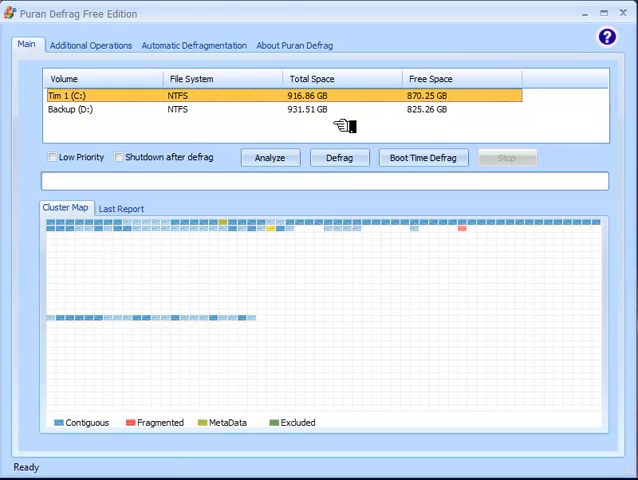
mouse_move(340, 156)
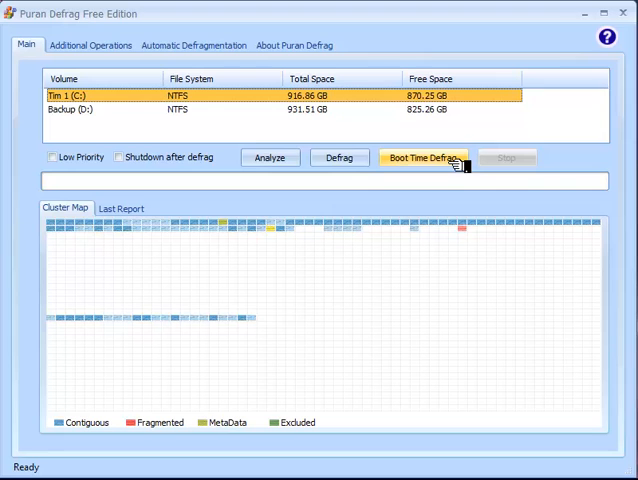
mouse_move(470, 160)
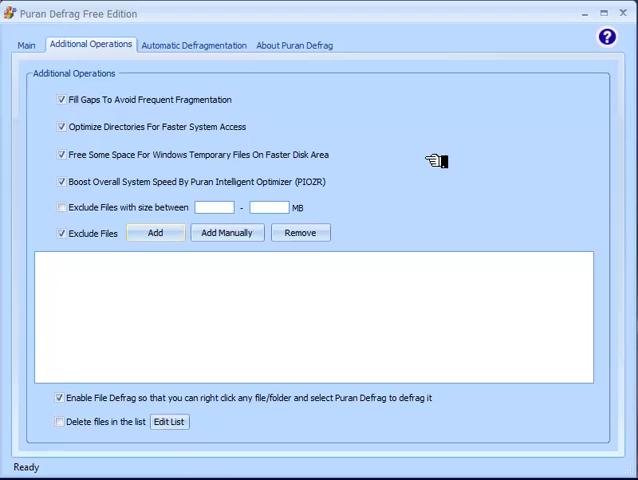
mouse_move(280, 128)
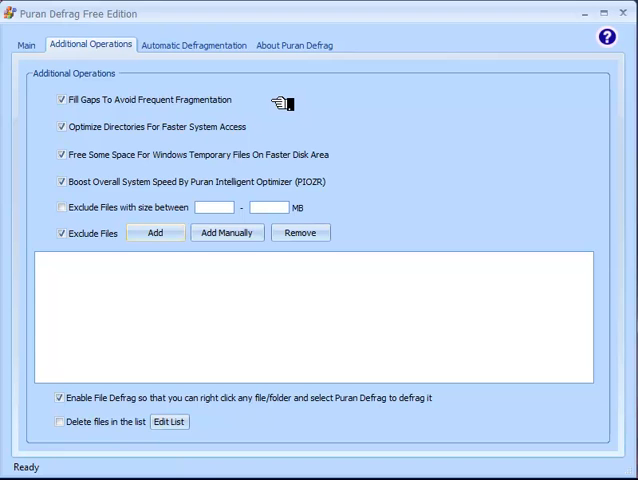
mouse_move(394, 190)
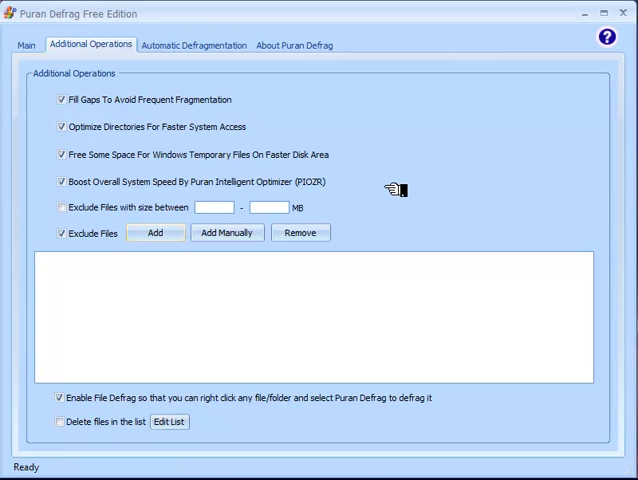
mouse_move(304, 198)
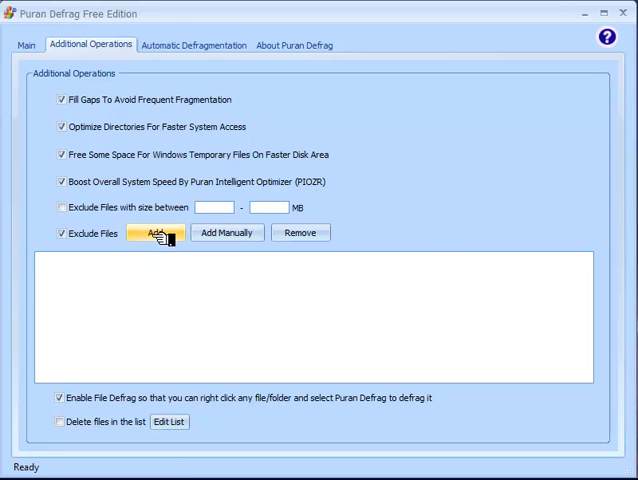
click(156, 232)
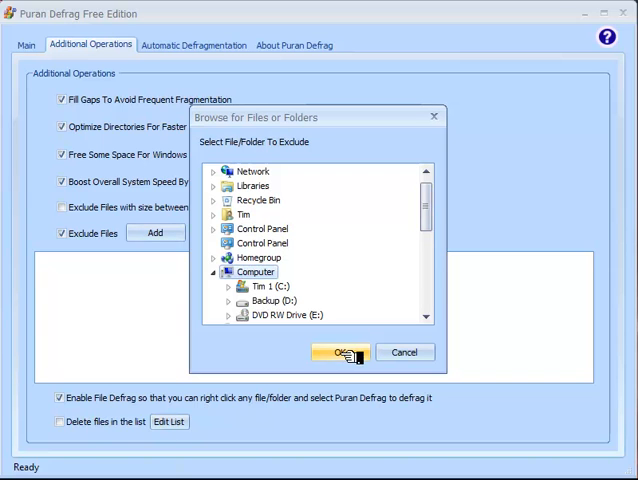
click(342, 352)
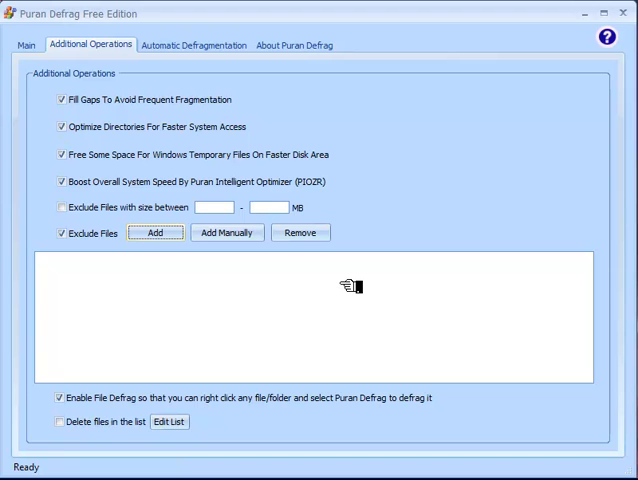
mouse_move(190, 416)
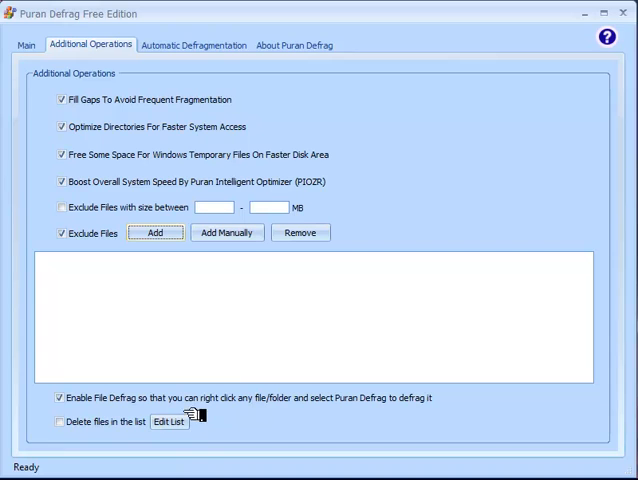
mouse_move(478, 402)
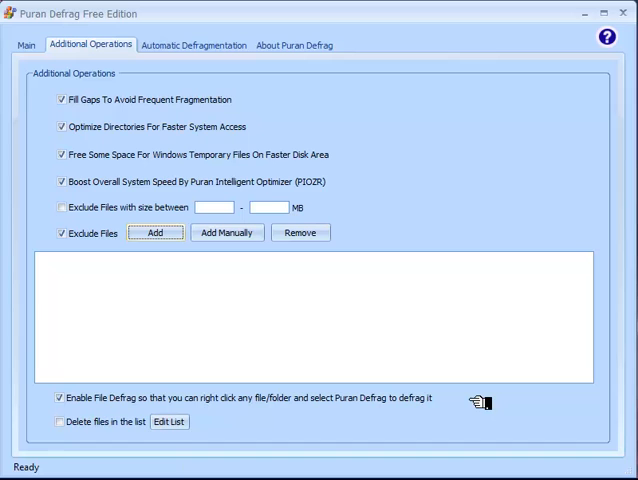
mouse_move(336, 396)
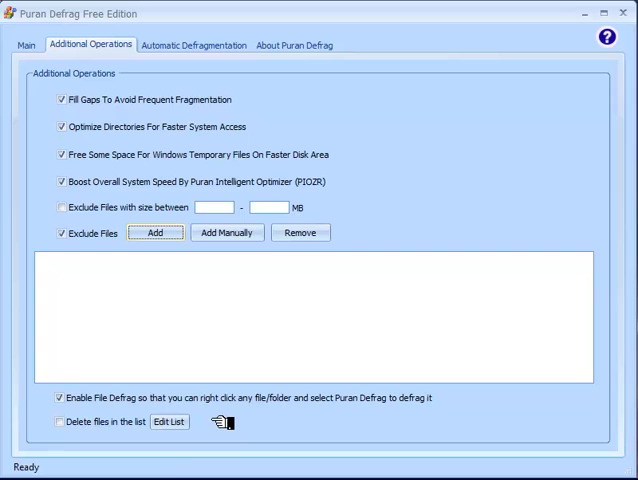
Switch to the Automatic Defragmentation schedule page, which lists no tasks yet
click(194, 44)
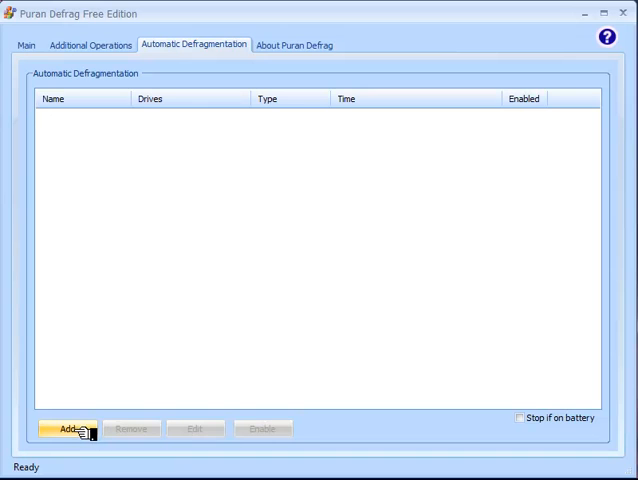
Add a new schedule of type Automatic Defragmentation and proceed to its drive and timing options
click(66, 428)
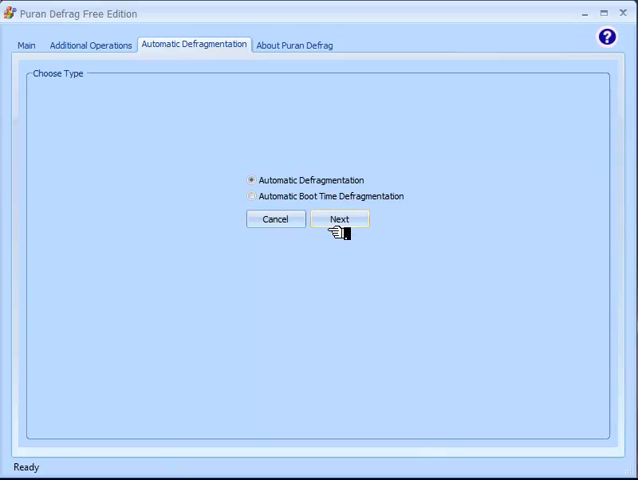
click(340, 220)
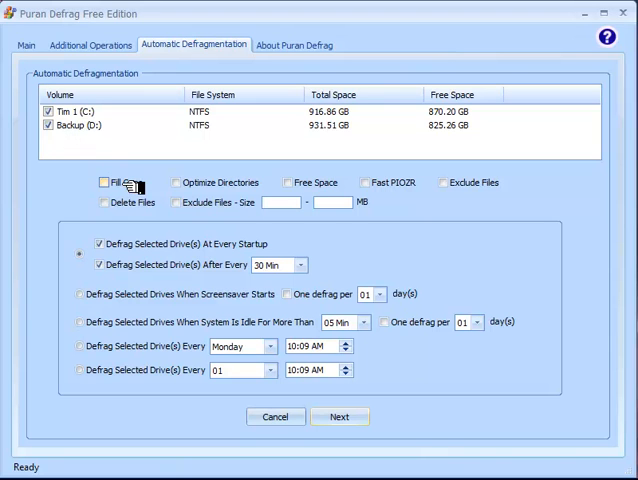
Enable gap filling, directory optimization, free space consolidation and Fast PIOZR for the schedule
click(104, 182)
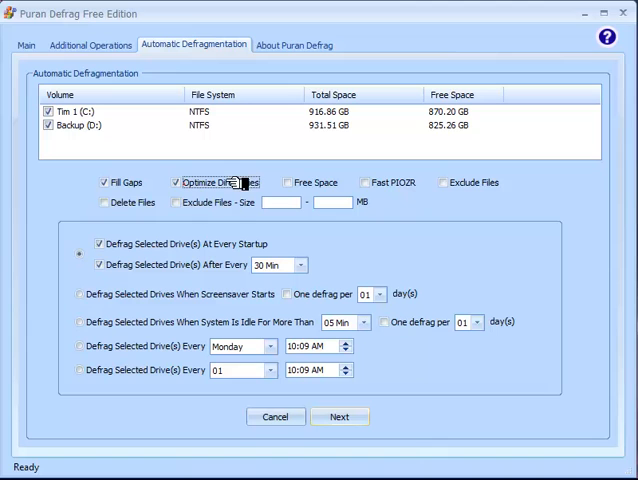
click(284, 182)
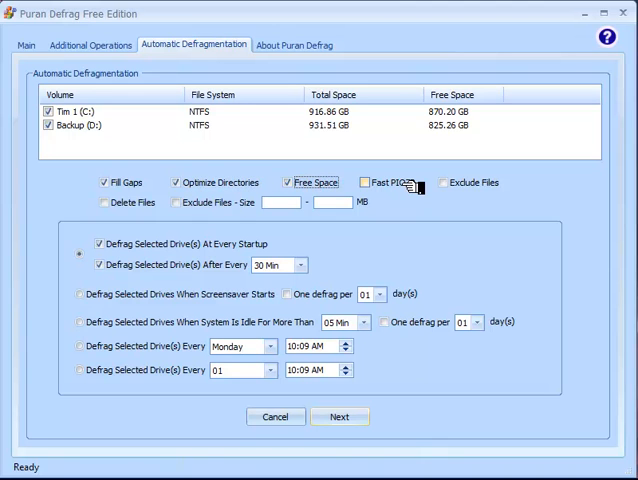
click(364, 182)
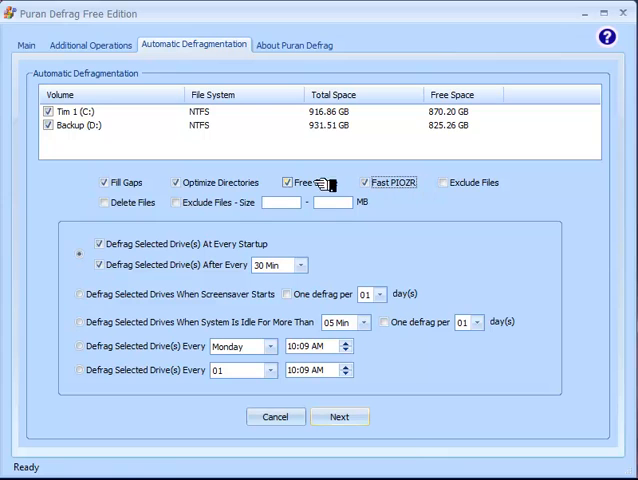
click(288, 182)
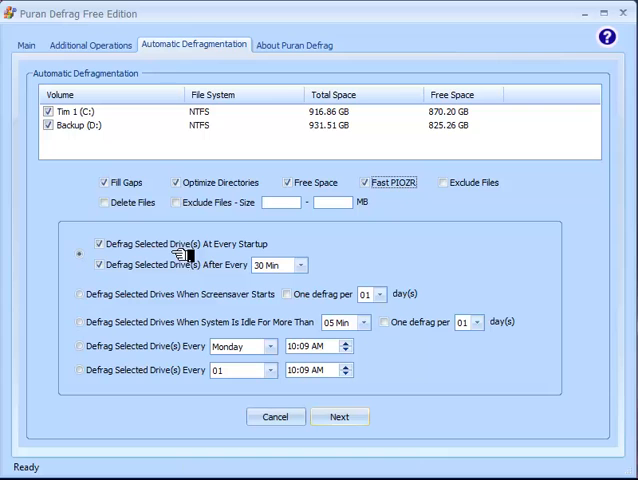
mouse_move(210, 268)
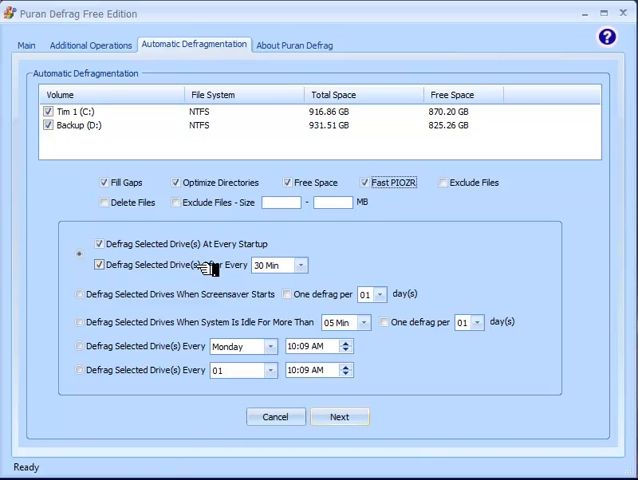
mouse_move(16, 288)
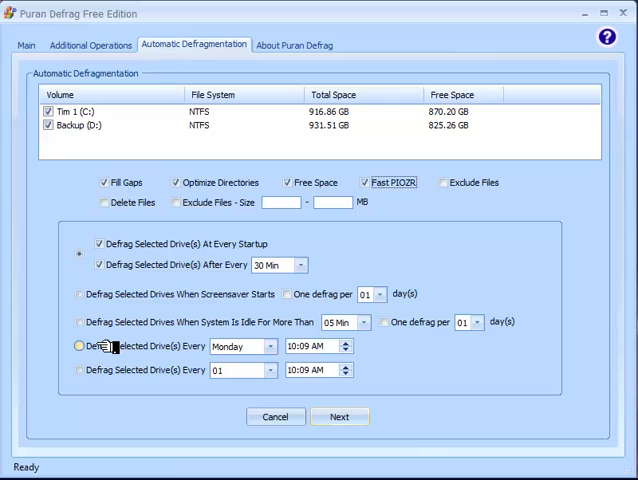
Set the trigger to every Monday, then to day 01, and continue to the scheduled-defrag list
click(80, 348)
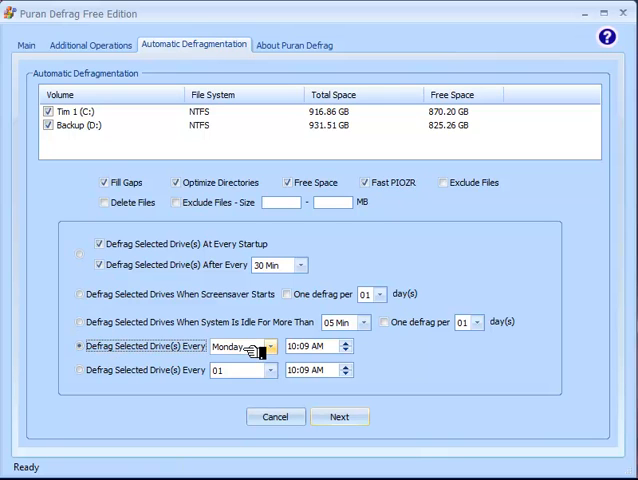
click(272, 348)
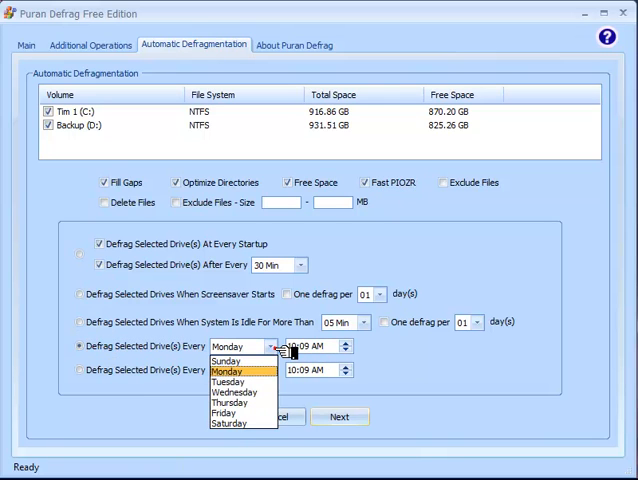
click(228, 372)
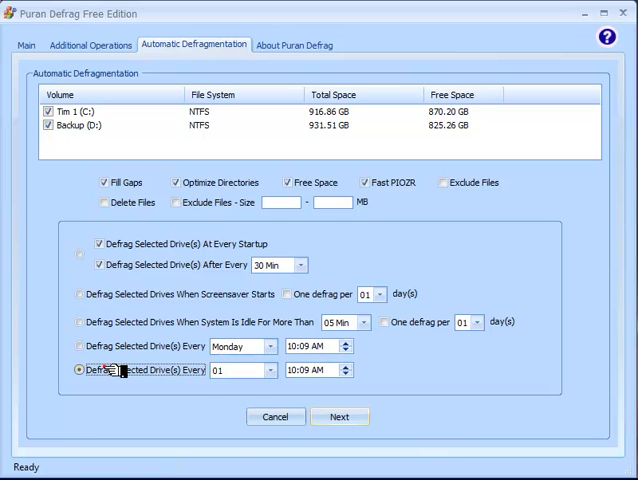
click(268, 370)
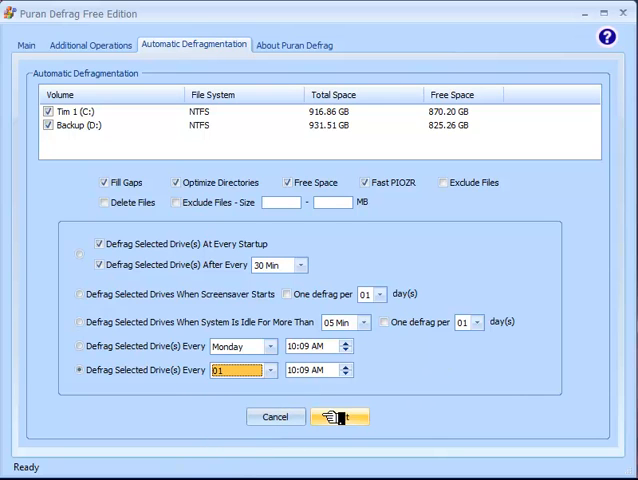
click(340, 416)
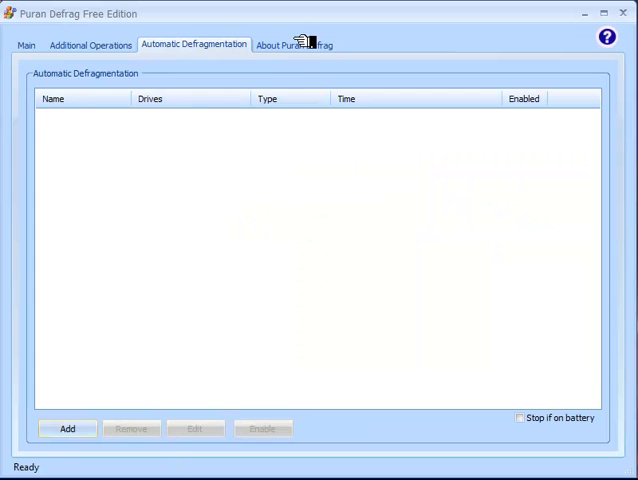
Check for updates from About, confirm 7.2 is latest, and return to the Main drive view
click(294, 44)
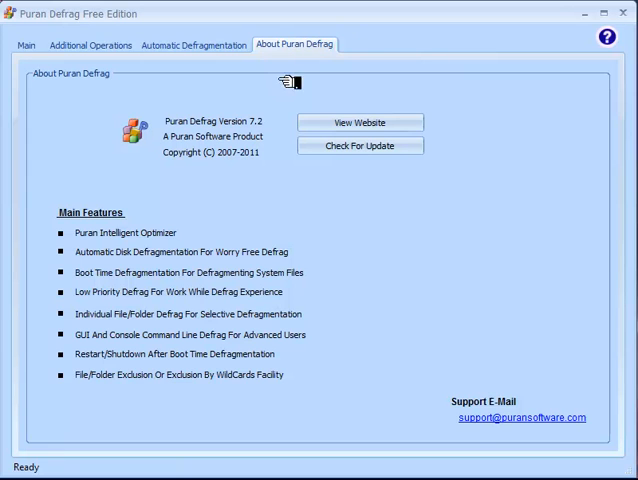
click(360, 144)
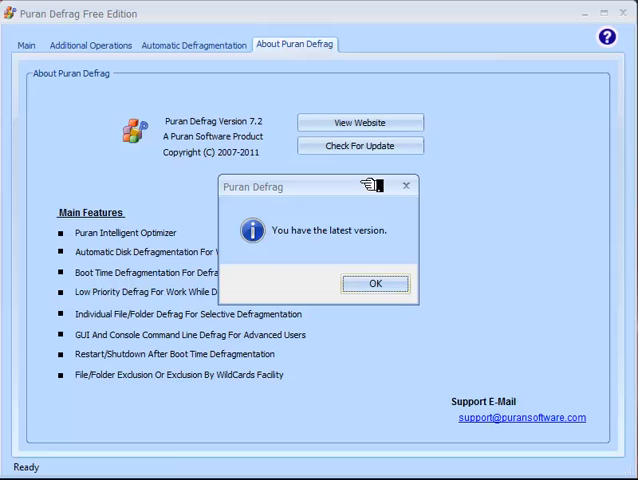
click(376, 284)
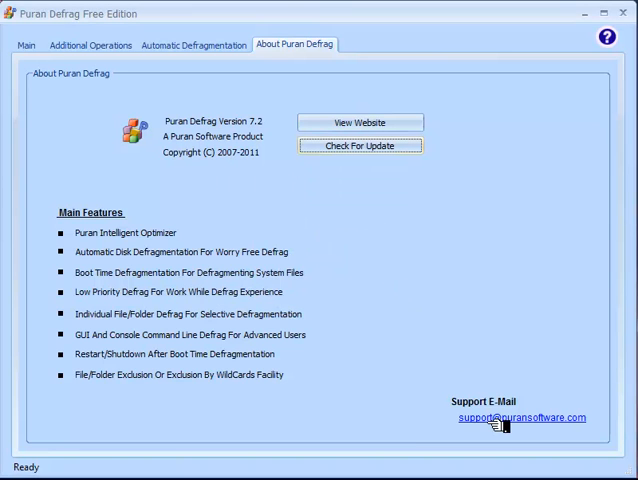
click(26, 44)
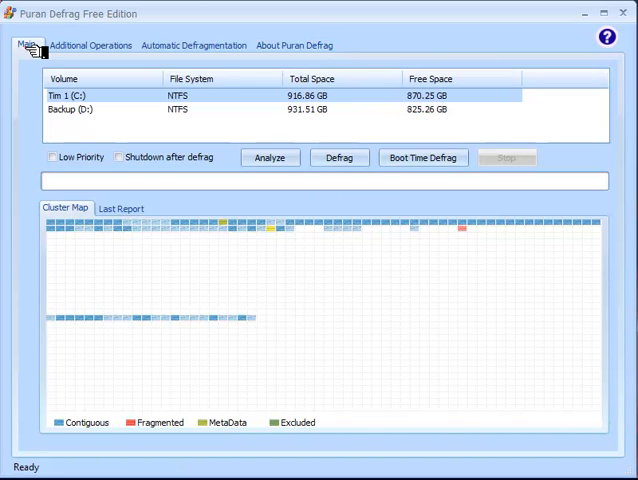
mouse_move(472, 210)
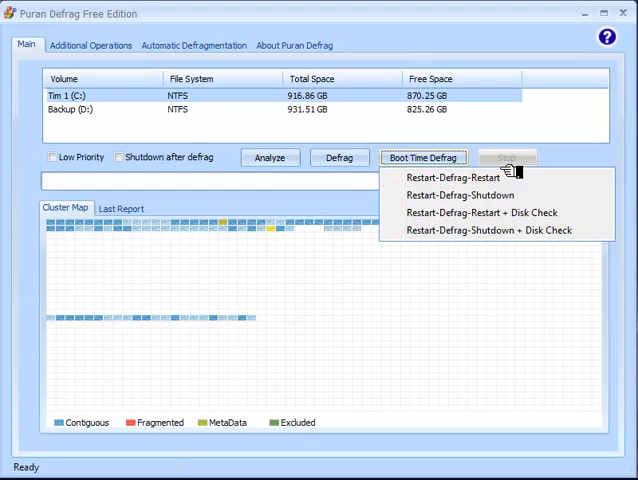
mouse_move(570, 184)
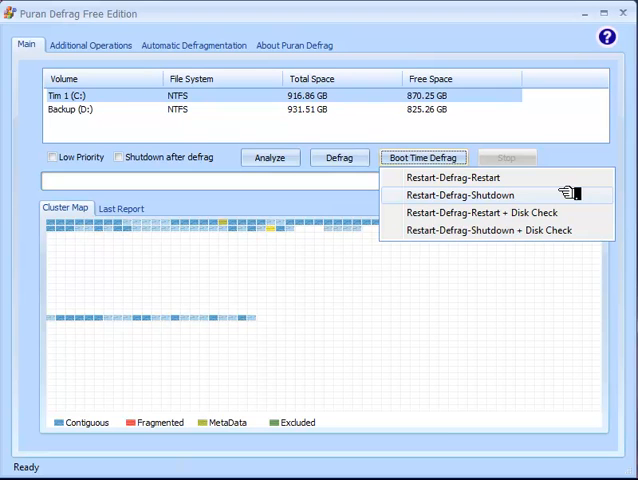
mouse_move(500, 212)
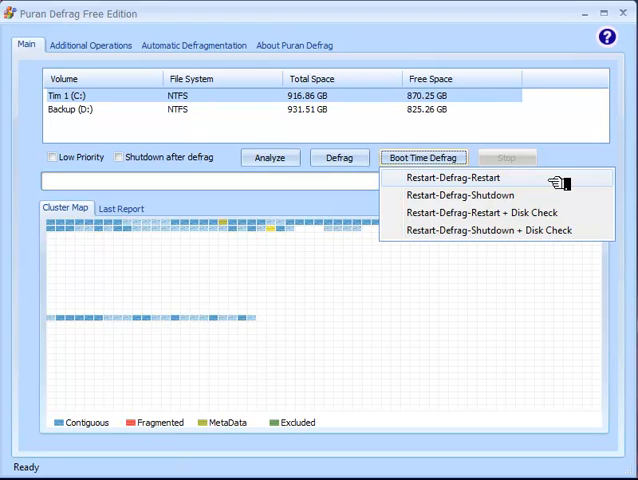
mouse_move(510, 176)
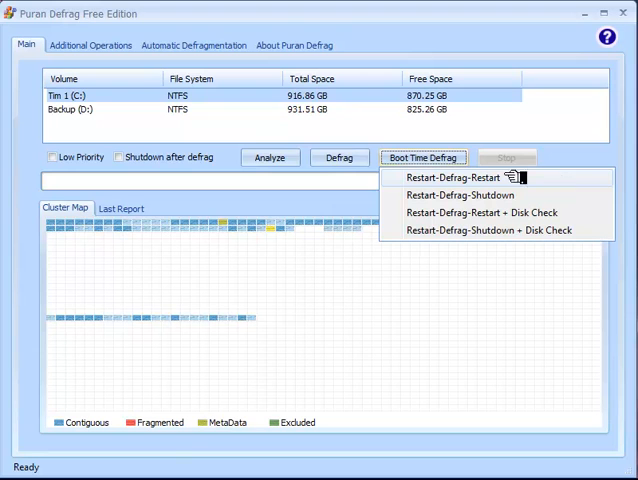
mouse_move(530, 184)
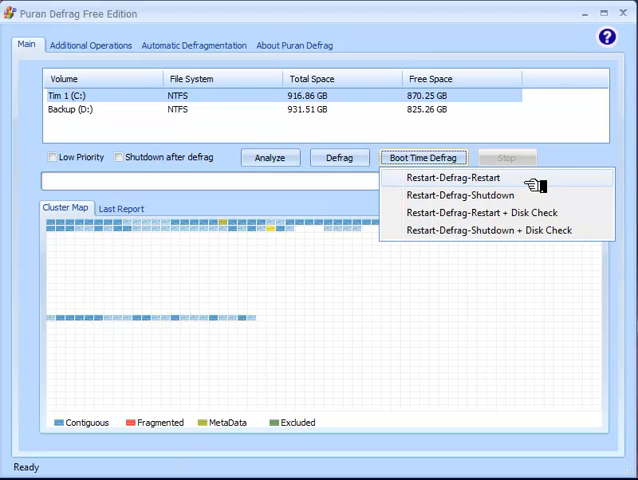
mouse_move(540, 180)
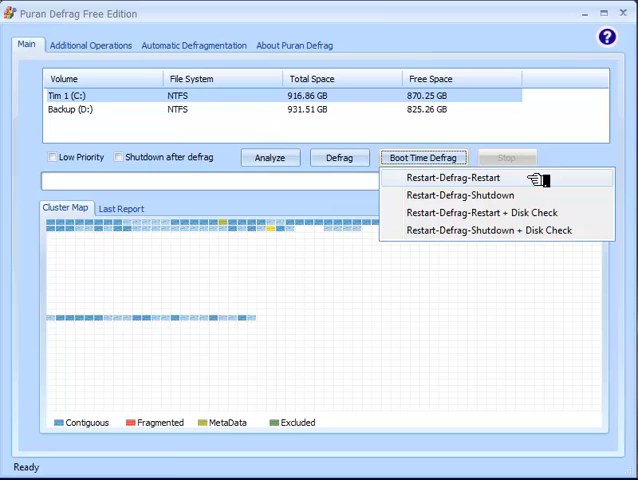